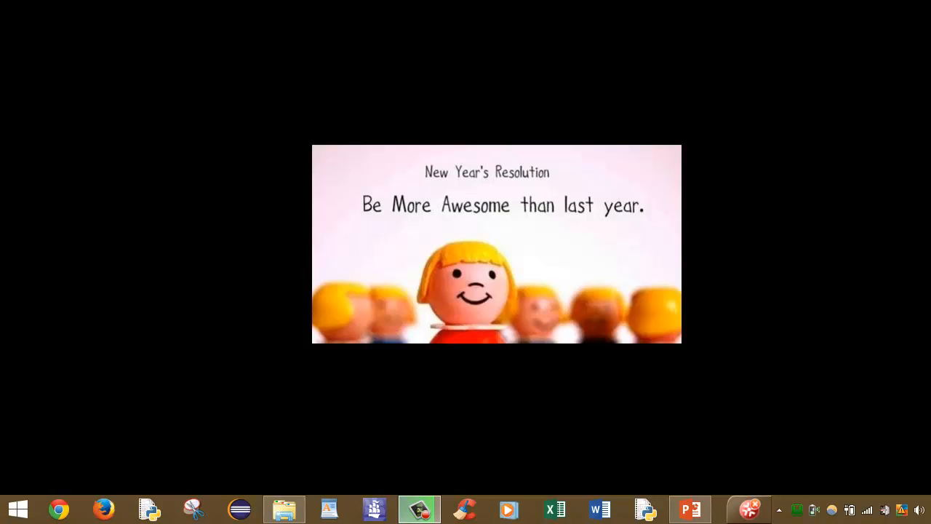
pyautogui.moveTo(801, 509)
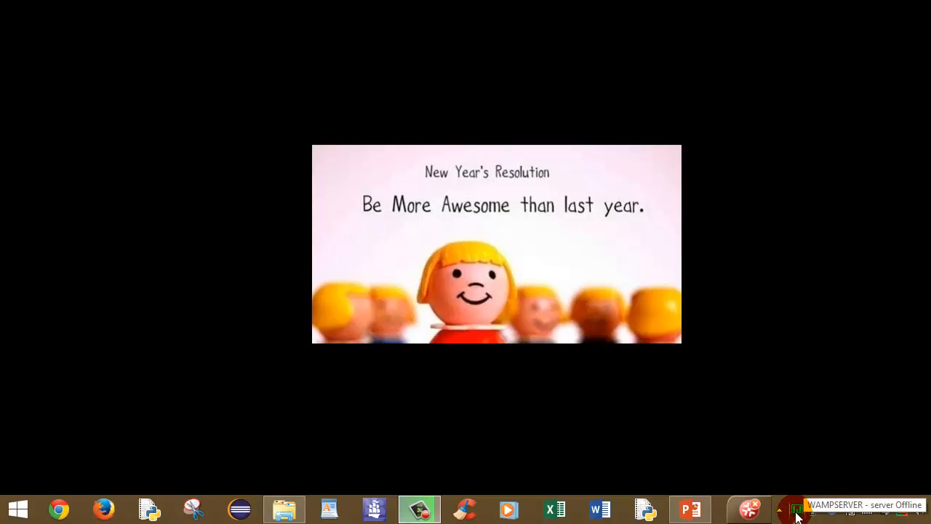
# Open the WampServer tray menu to reach Apache's httpd.conf option.
pyautogui.click(796, 509)
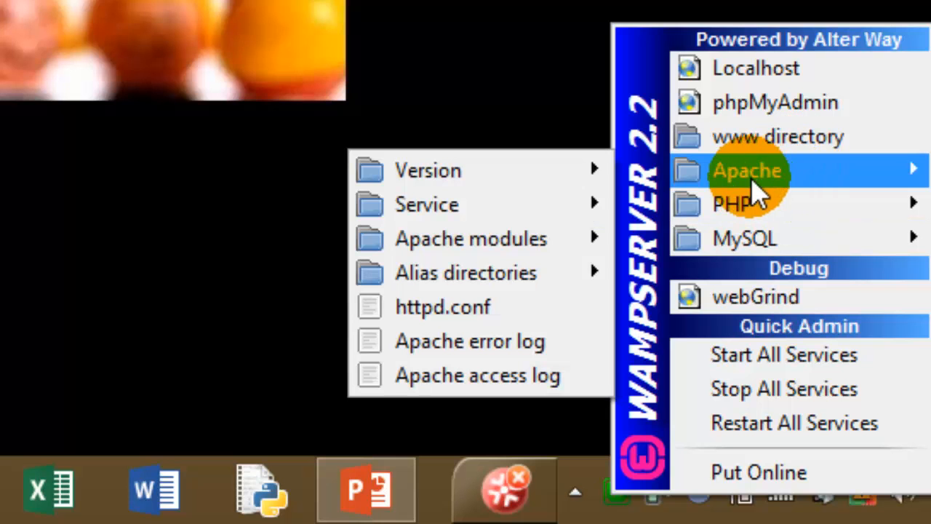
pyautogui.moveTo(478, 313)
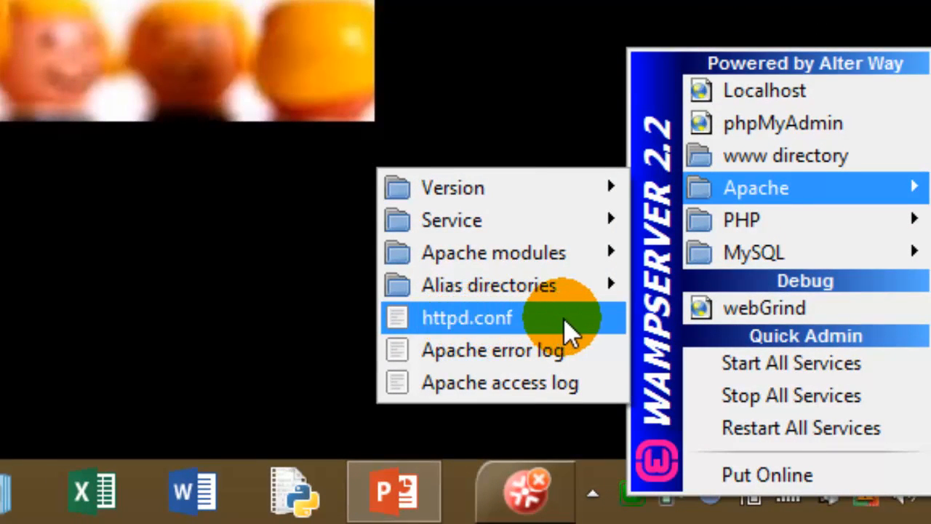
# Edit httpd.conf in Notepad, changing 'Listen 80' to 'Listen 81', then close it.
pyautogui.click(466, 317)
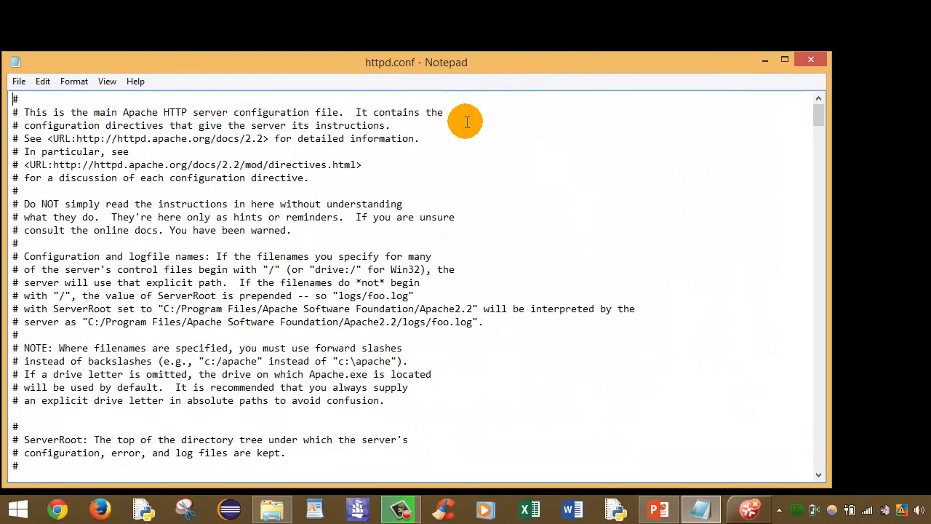
pyautogui.scroll(-3)
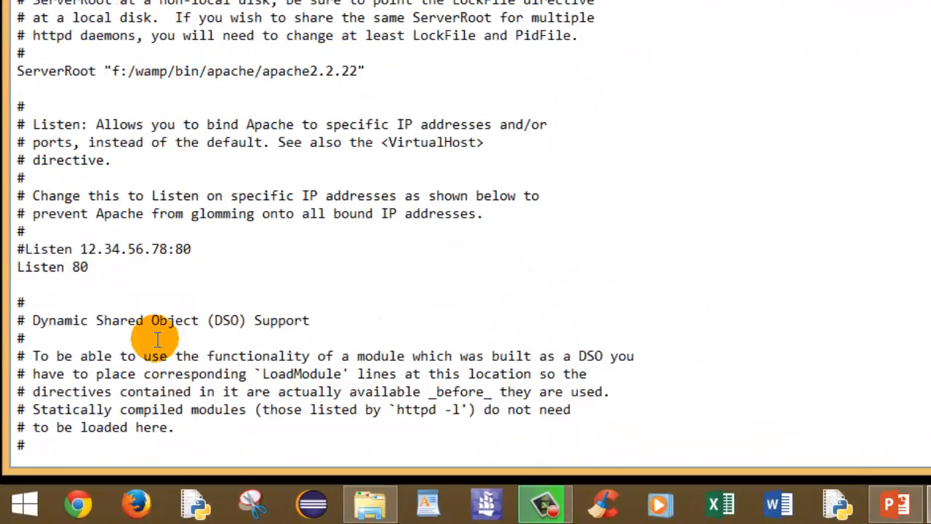
pyautogui.click(86, 267)
pyautogui.write('1')
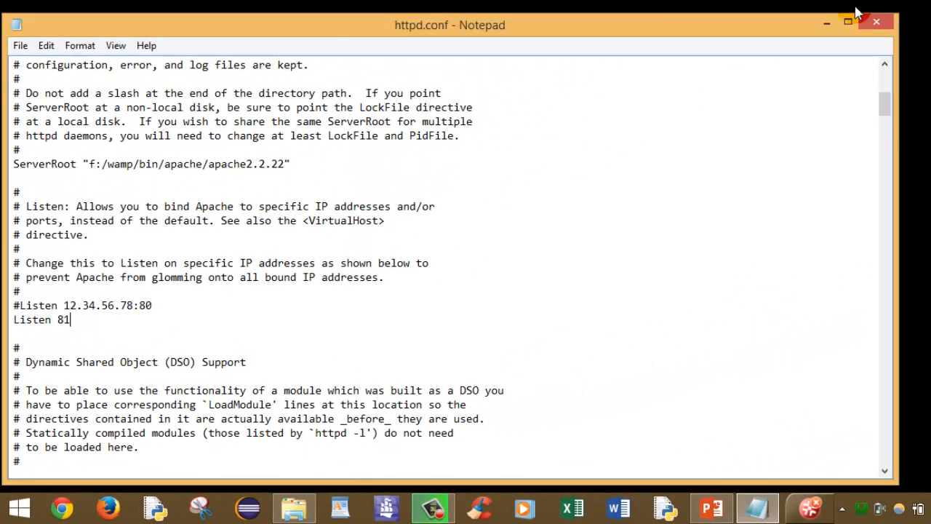
pyautogui.click(877, 22)
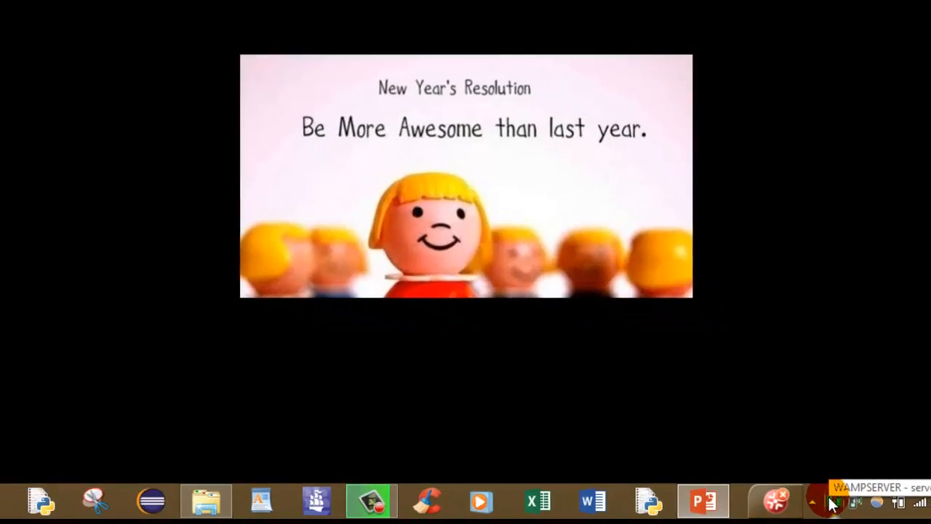
pyautogui.click(828, 500)
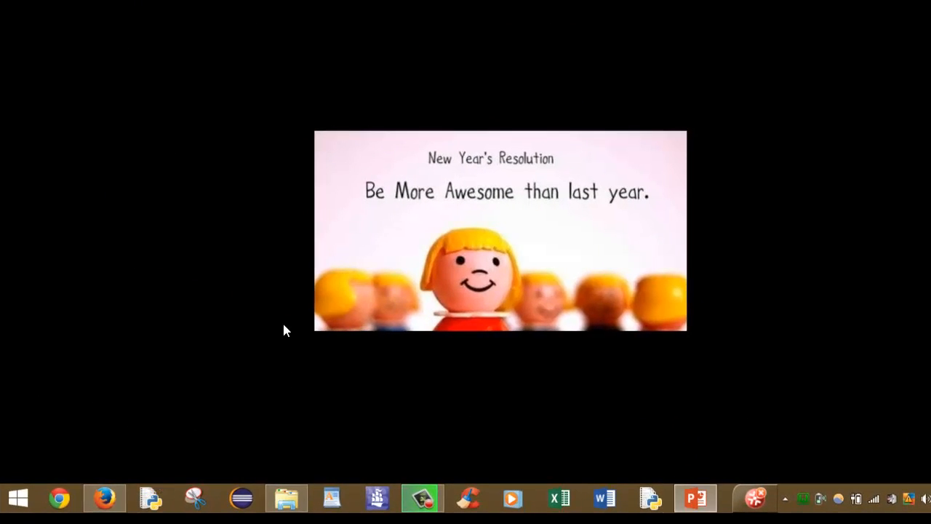
# Load localhost:81 in Firefox and scroll the WampServer homepage.
pyautogui.click(104, 499)
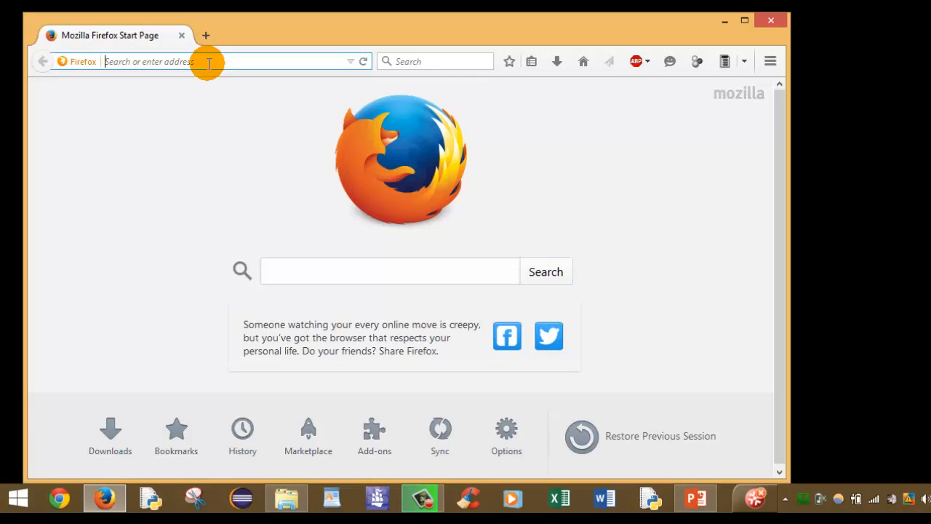
pyautogui.write('lcoalhos')
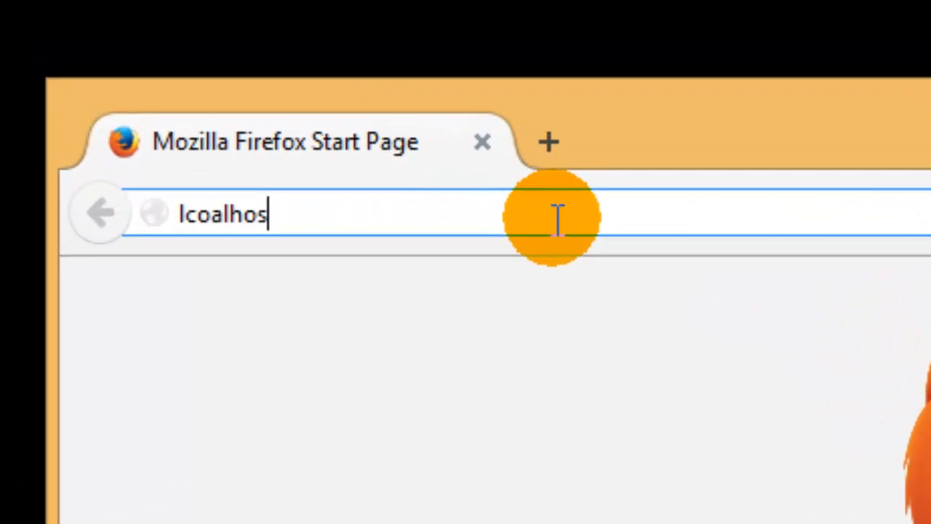
pyautogui.write('t')
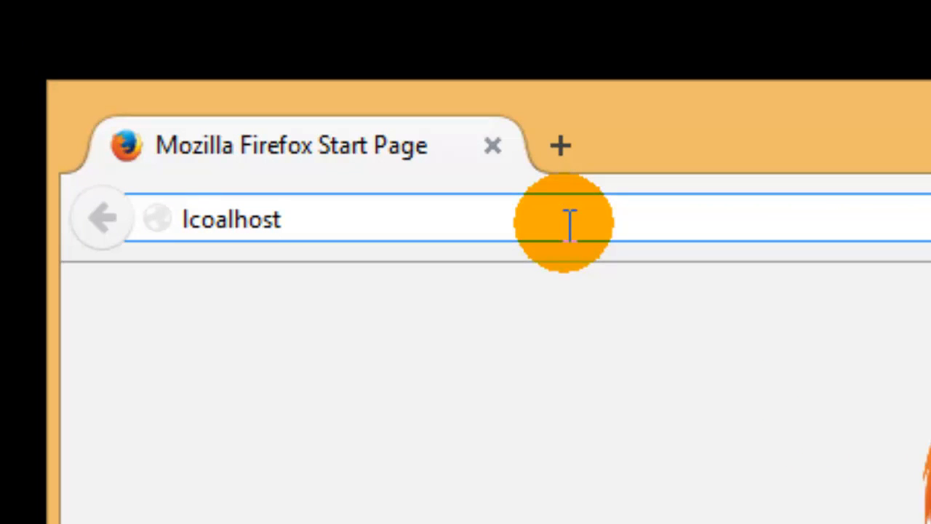
pyautogui.write('localhost/')
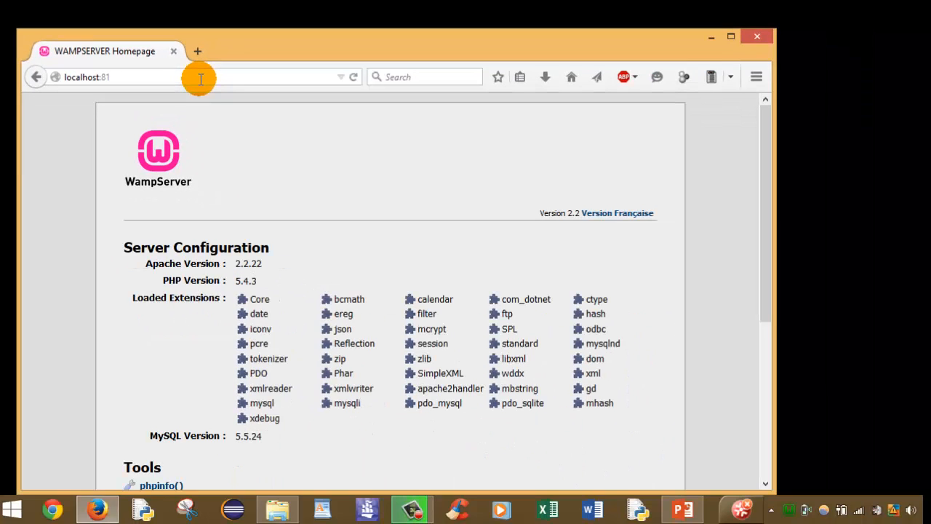
pyautogui.moveTo(373, 198)
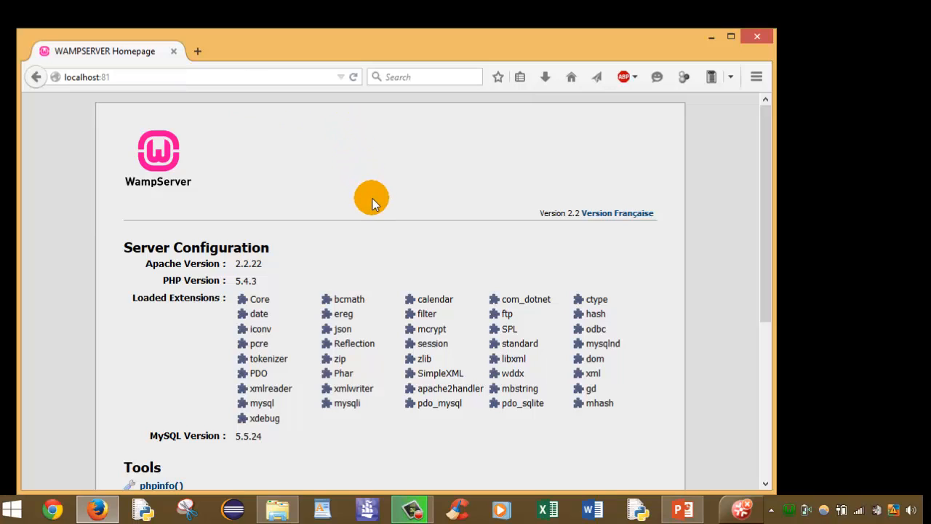
pyautogui.scroll(-3)
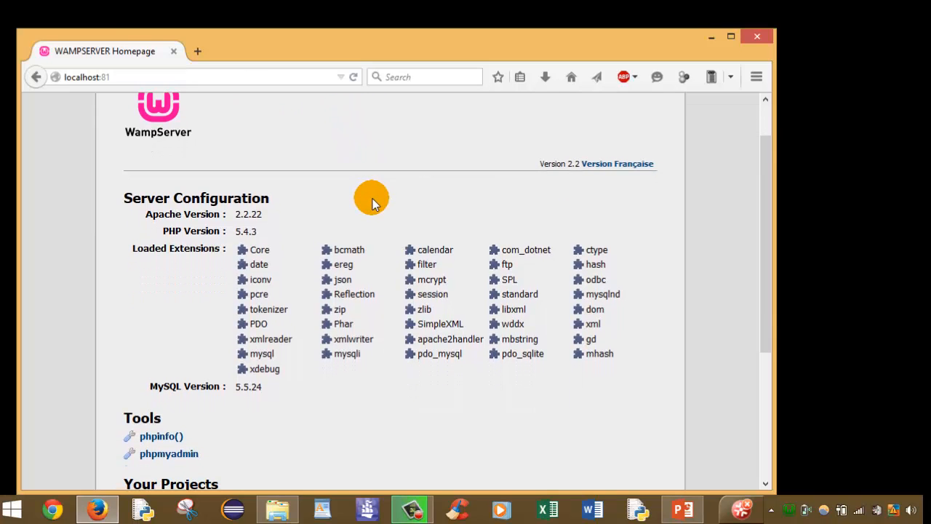